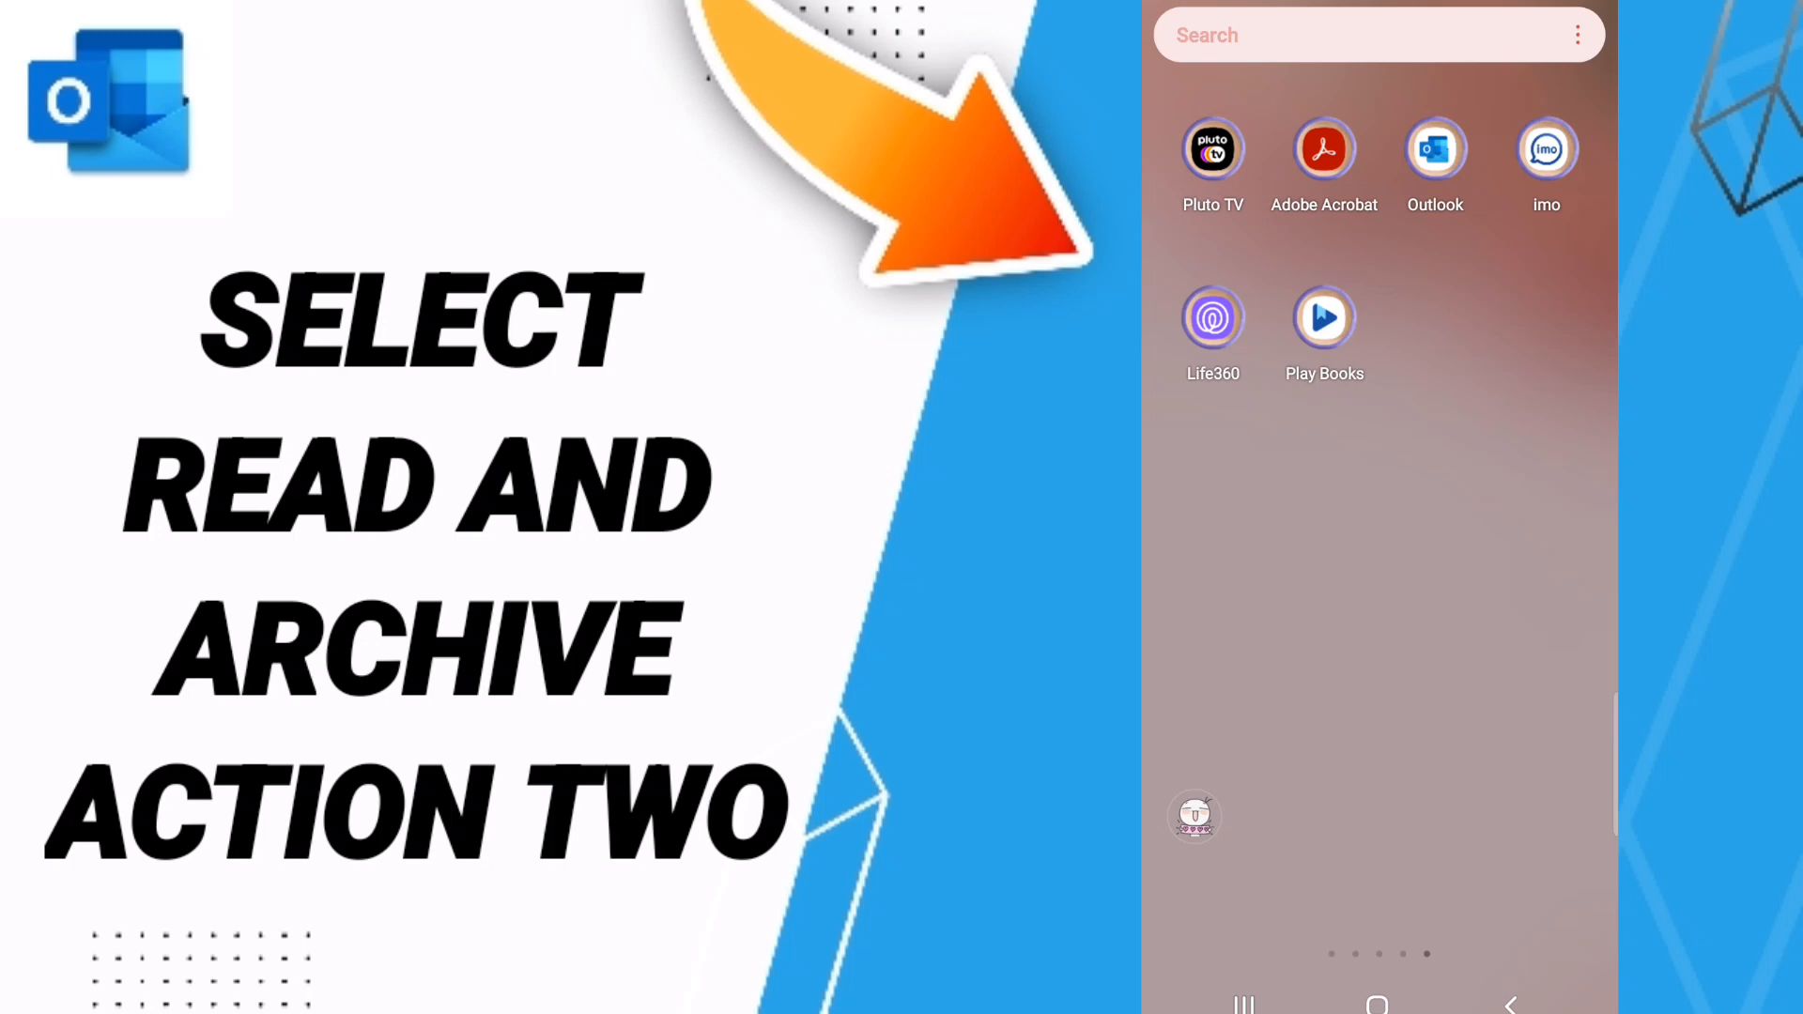
Step: Launch Outlook from the home screen to show the Focused inbox
left_click(1434, 149)
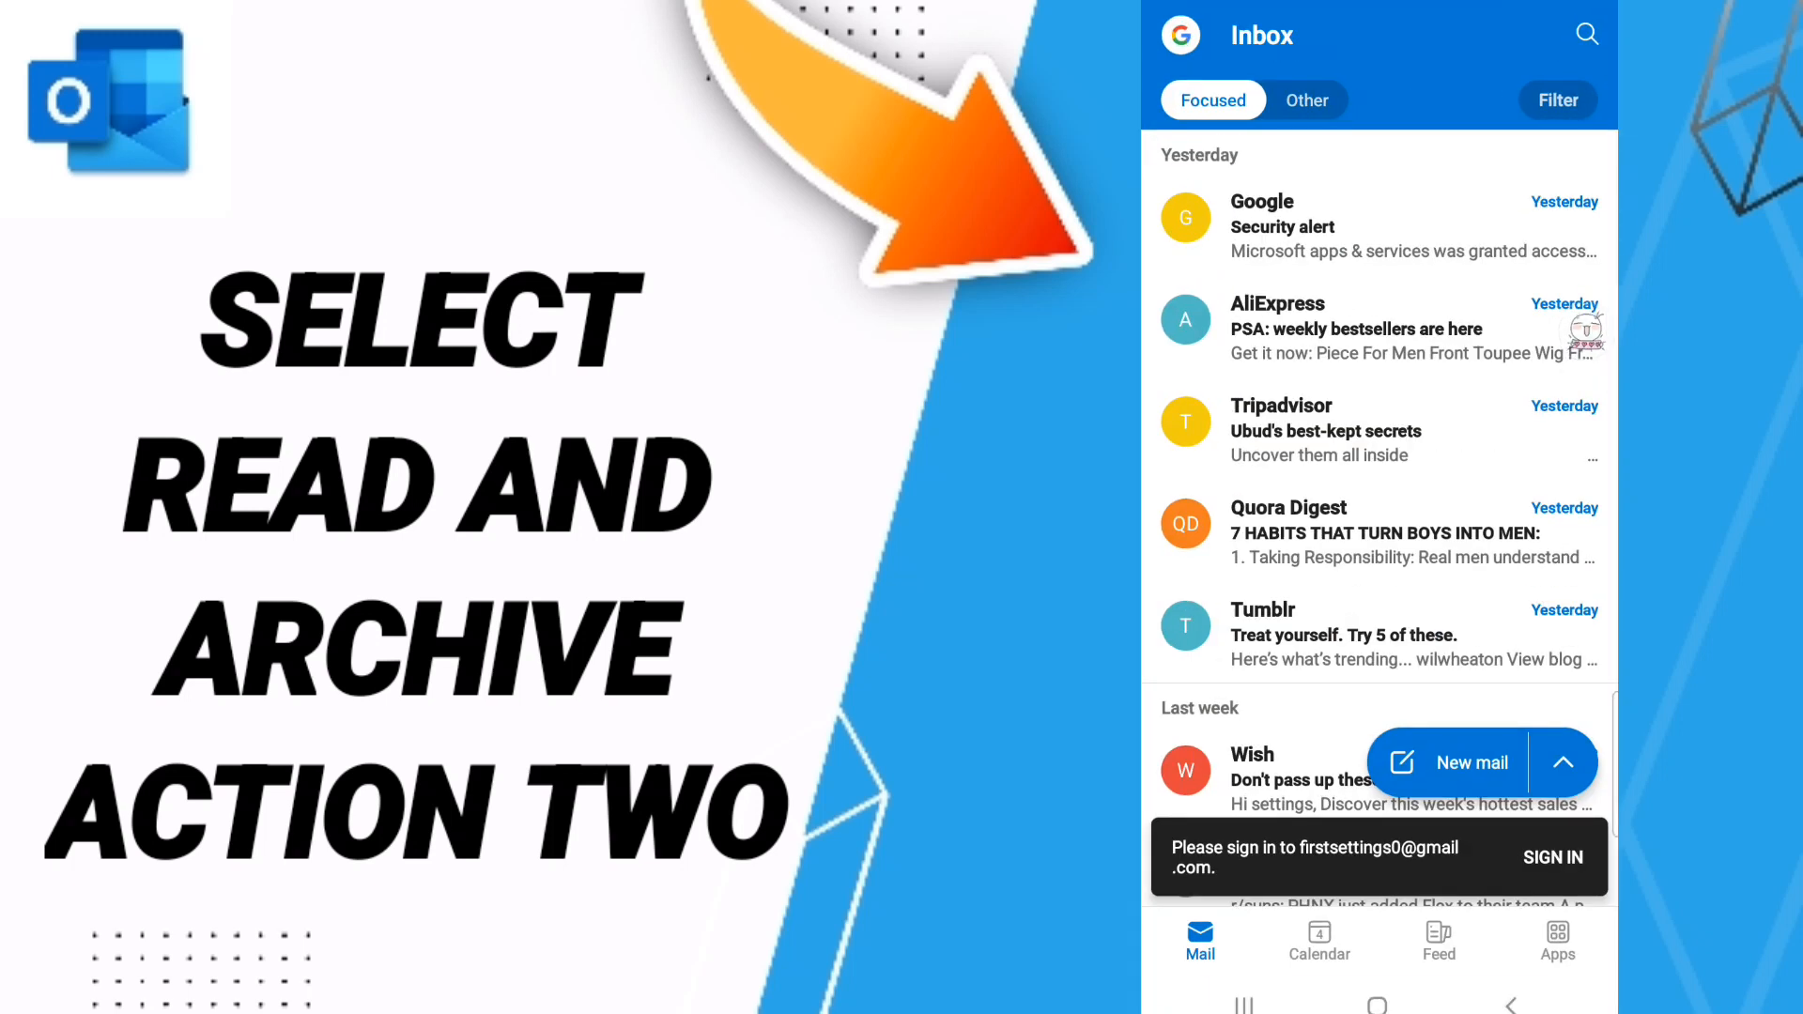
Step: Go to Outlook's notification settings through the side menu's Settings
left_click(1179, 34)
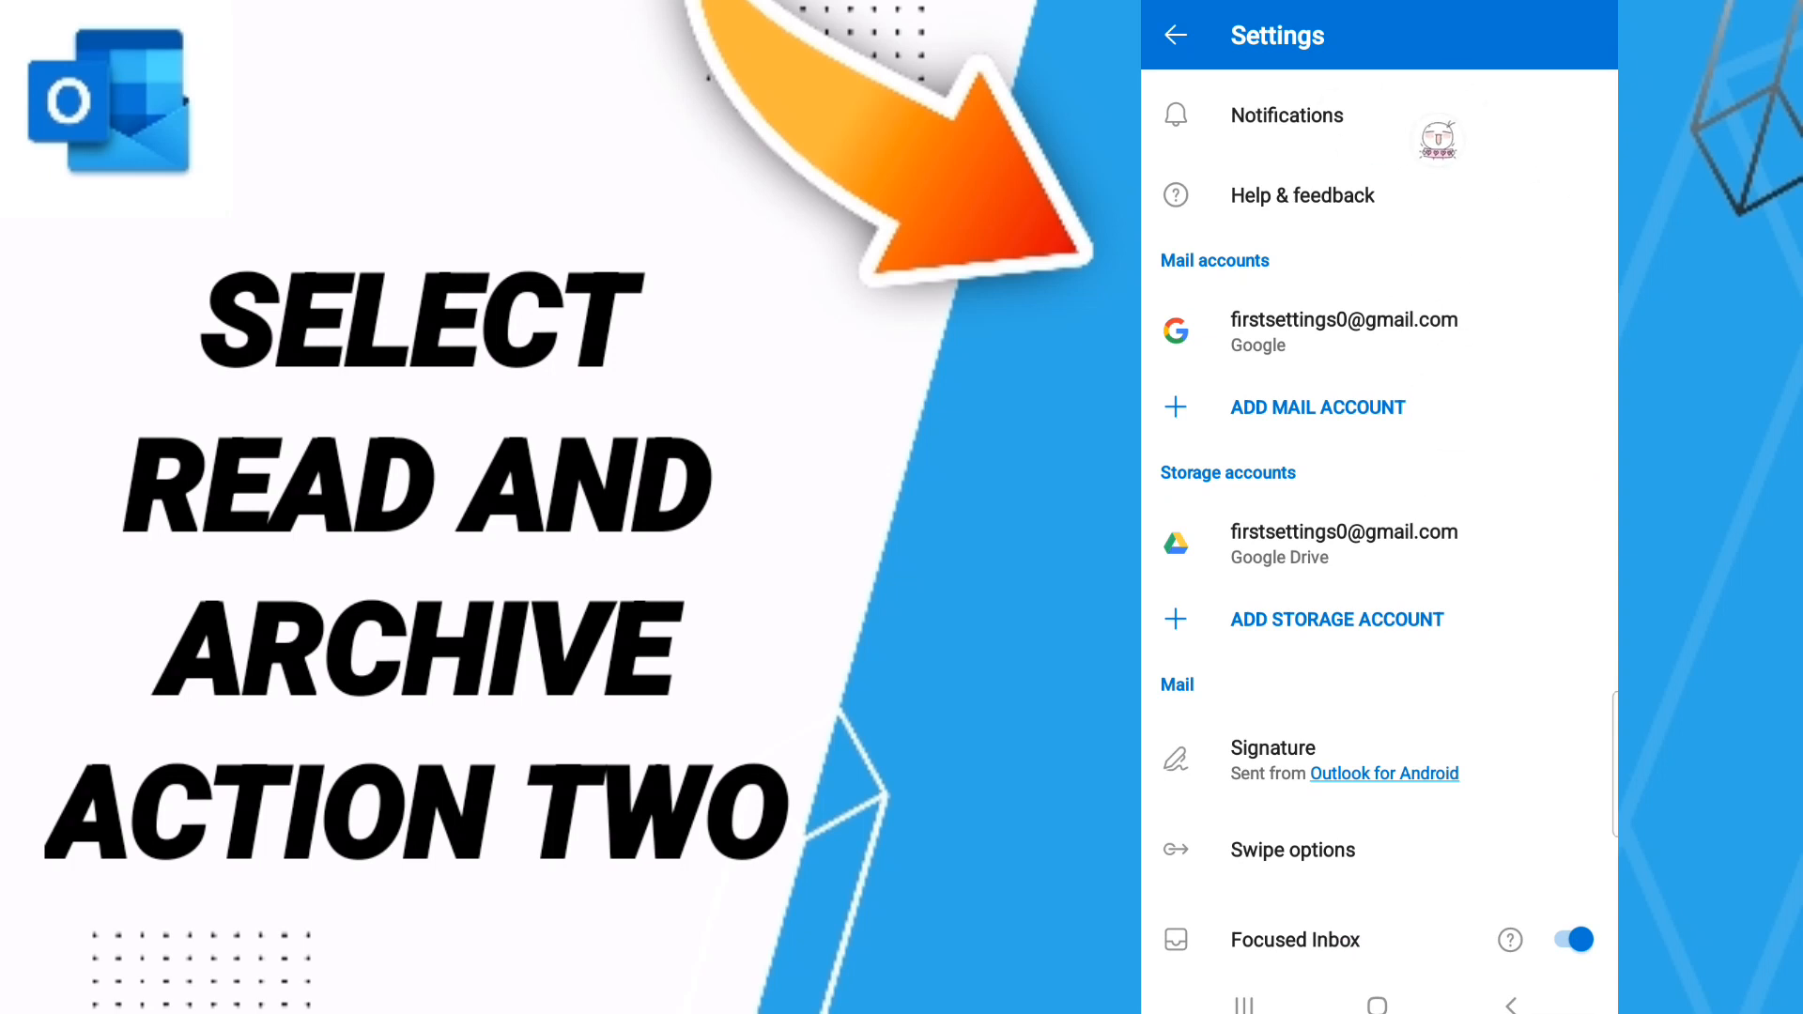
left_click(1285, 115)
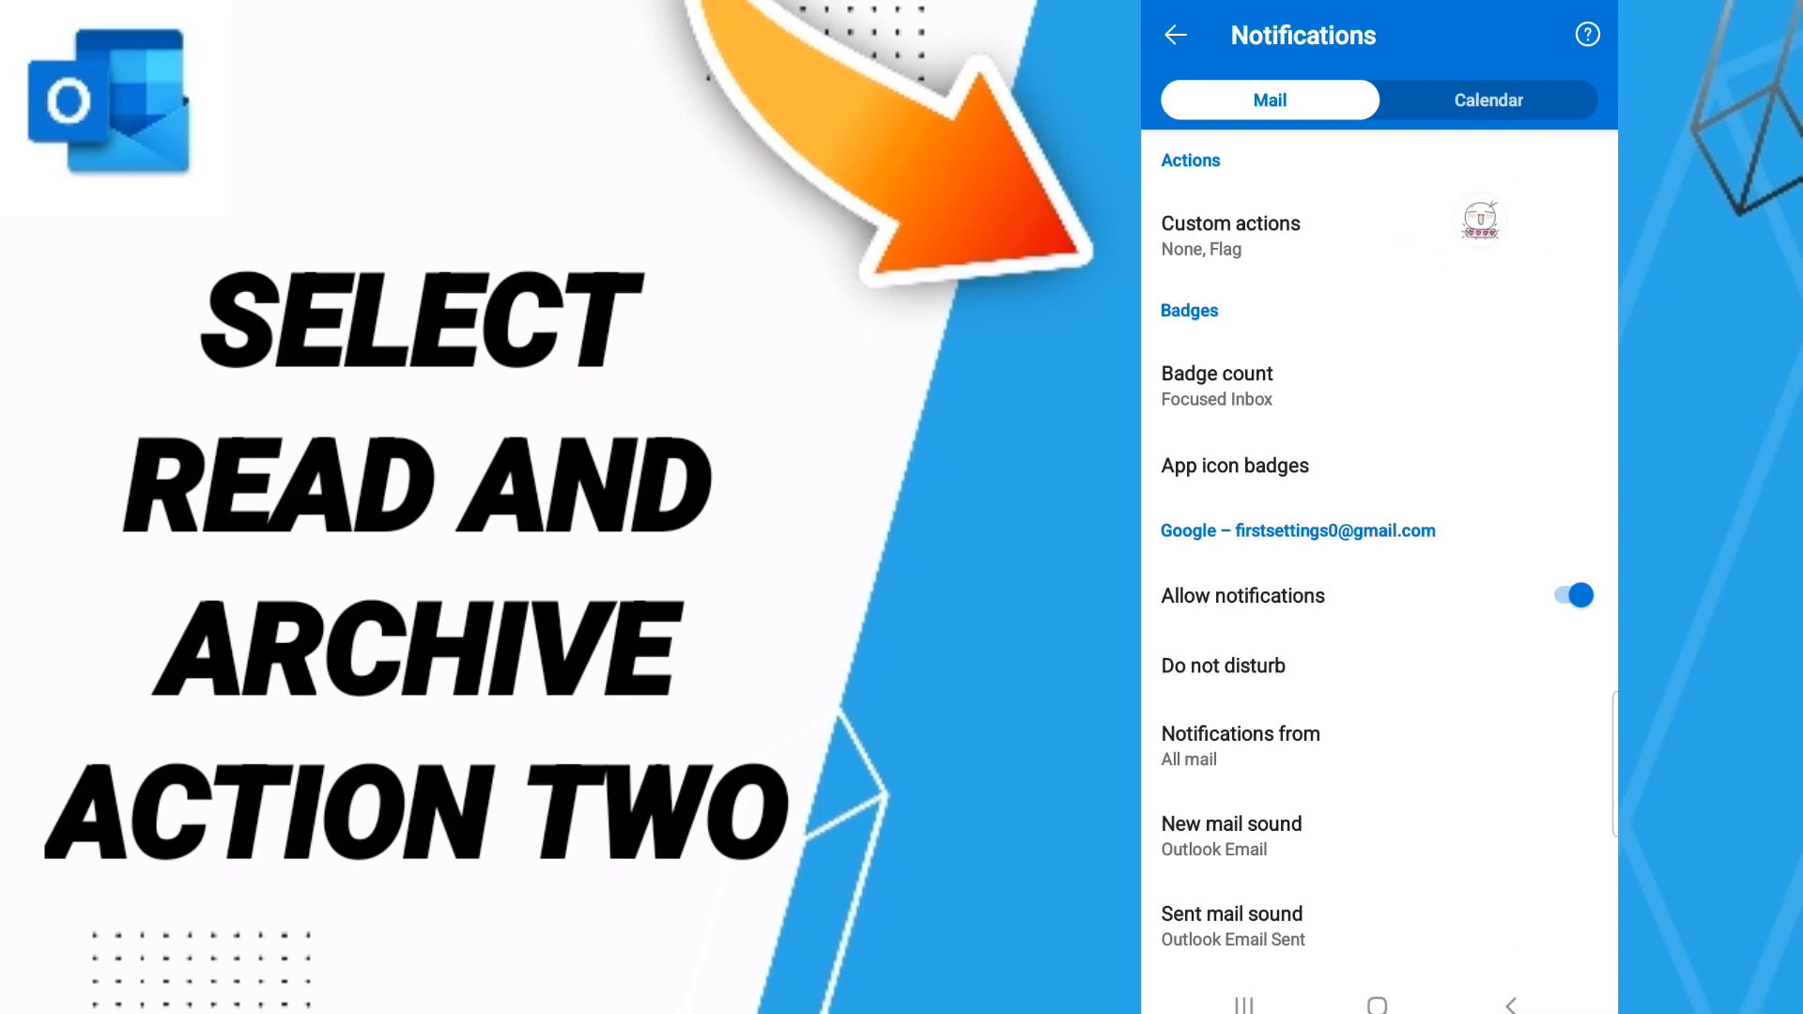
Step: Bring up the Action two options under Custom actions, currently Flag
left_click(1229, 235)
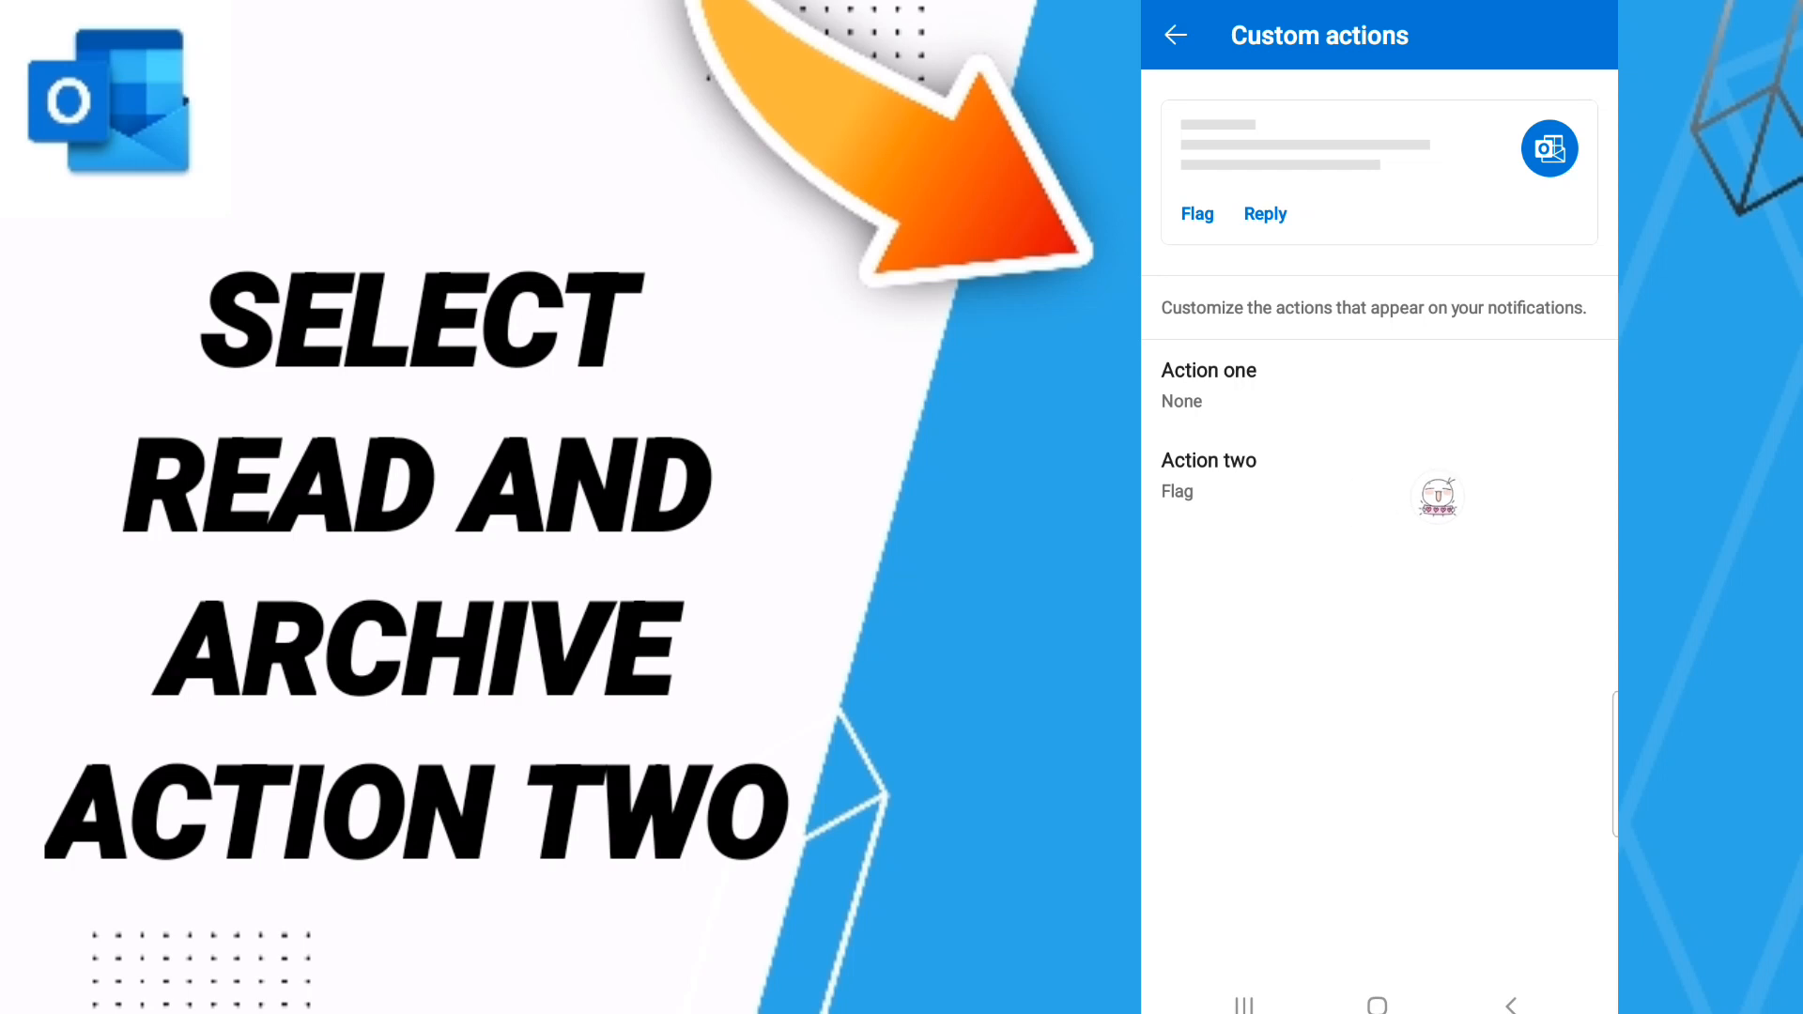
left_click(1207, 472)
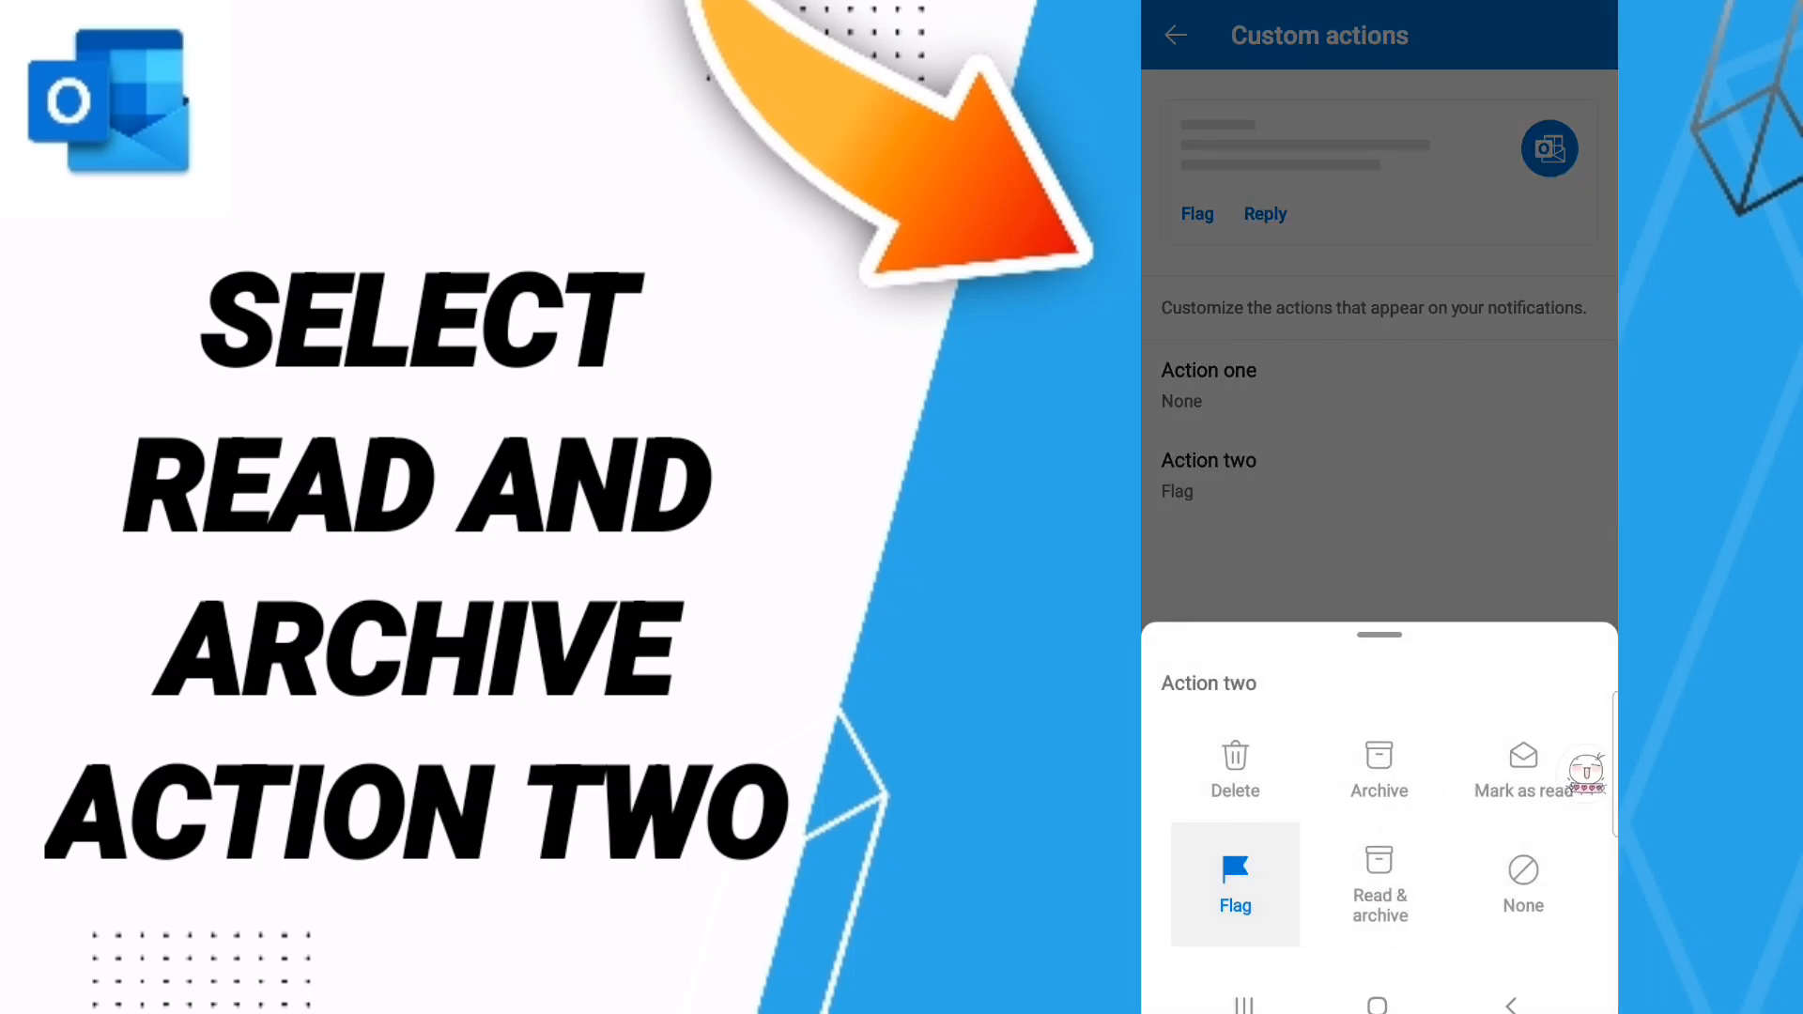
Step: Choose Read & archive for Action two and close the options sheet
left_click(1378, 883)
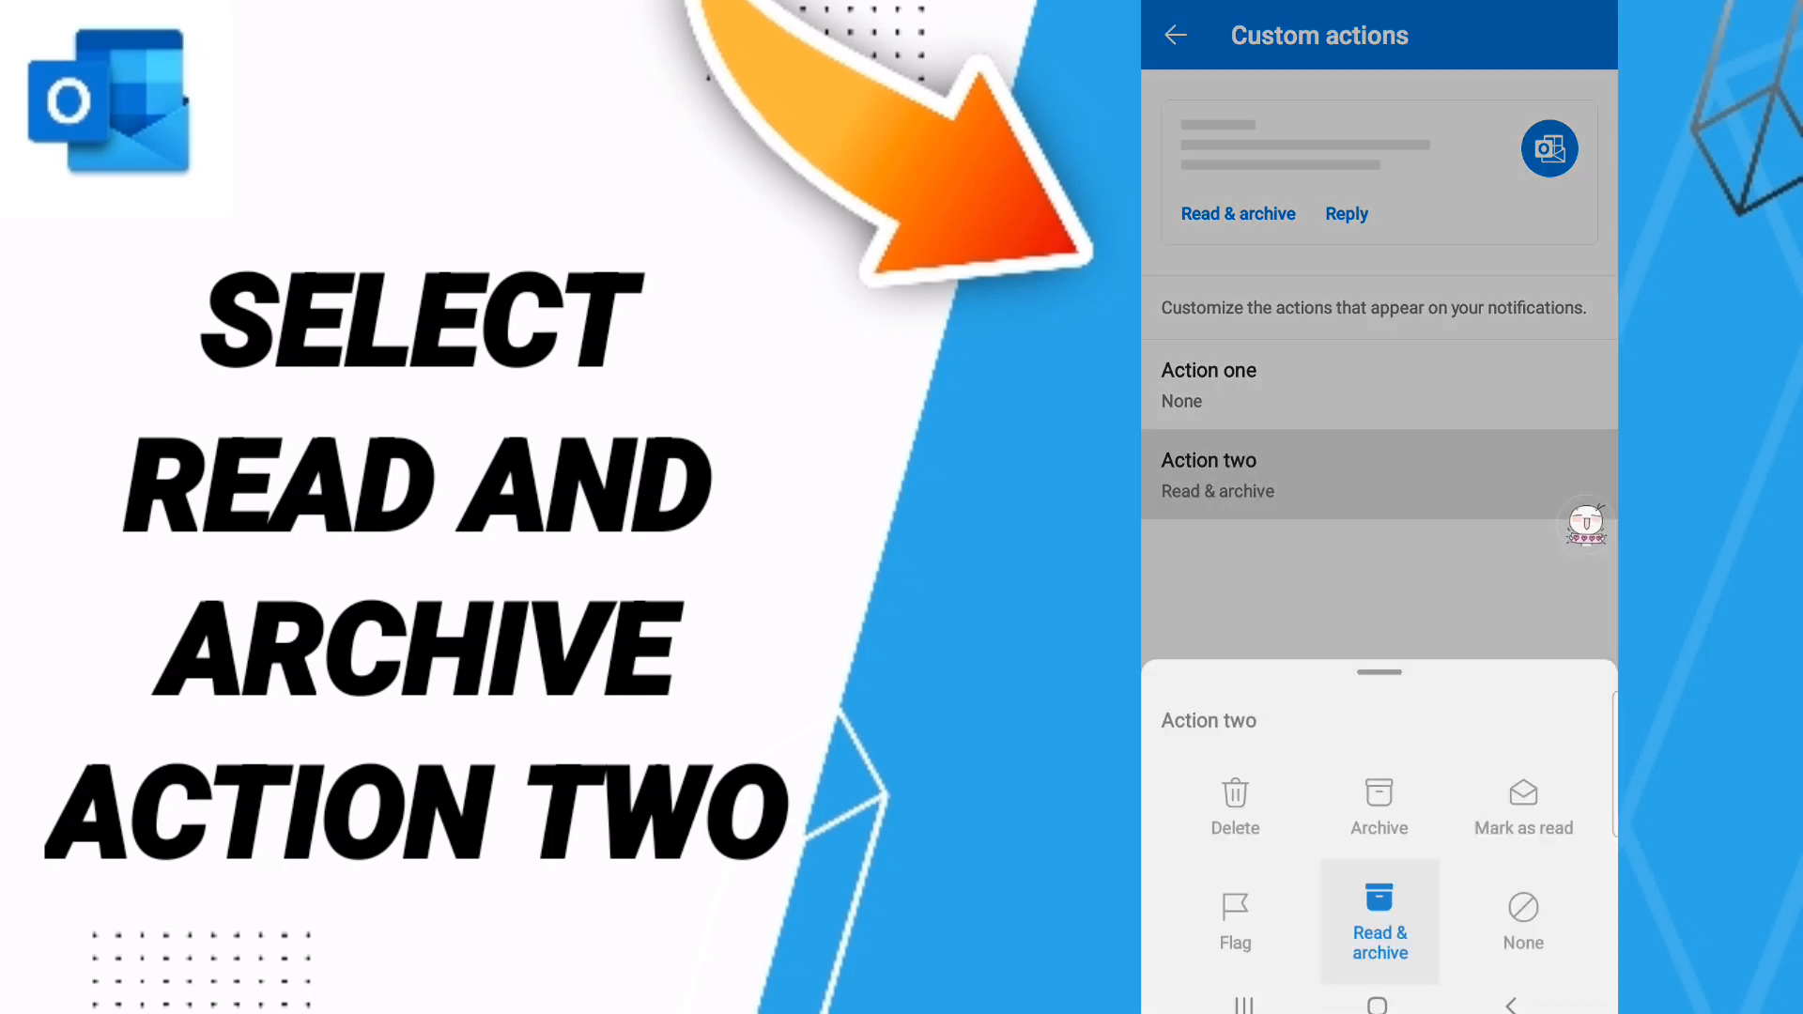
left_click(1377, 921)
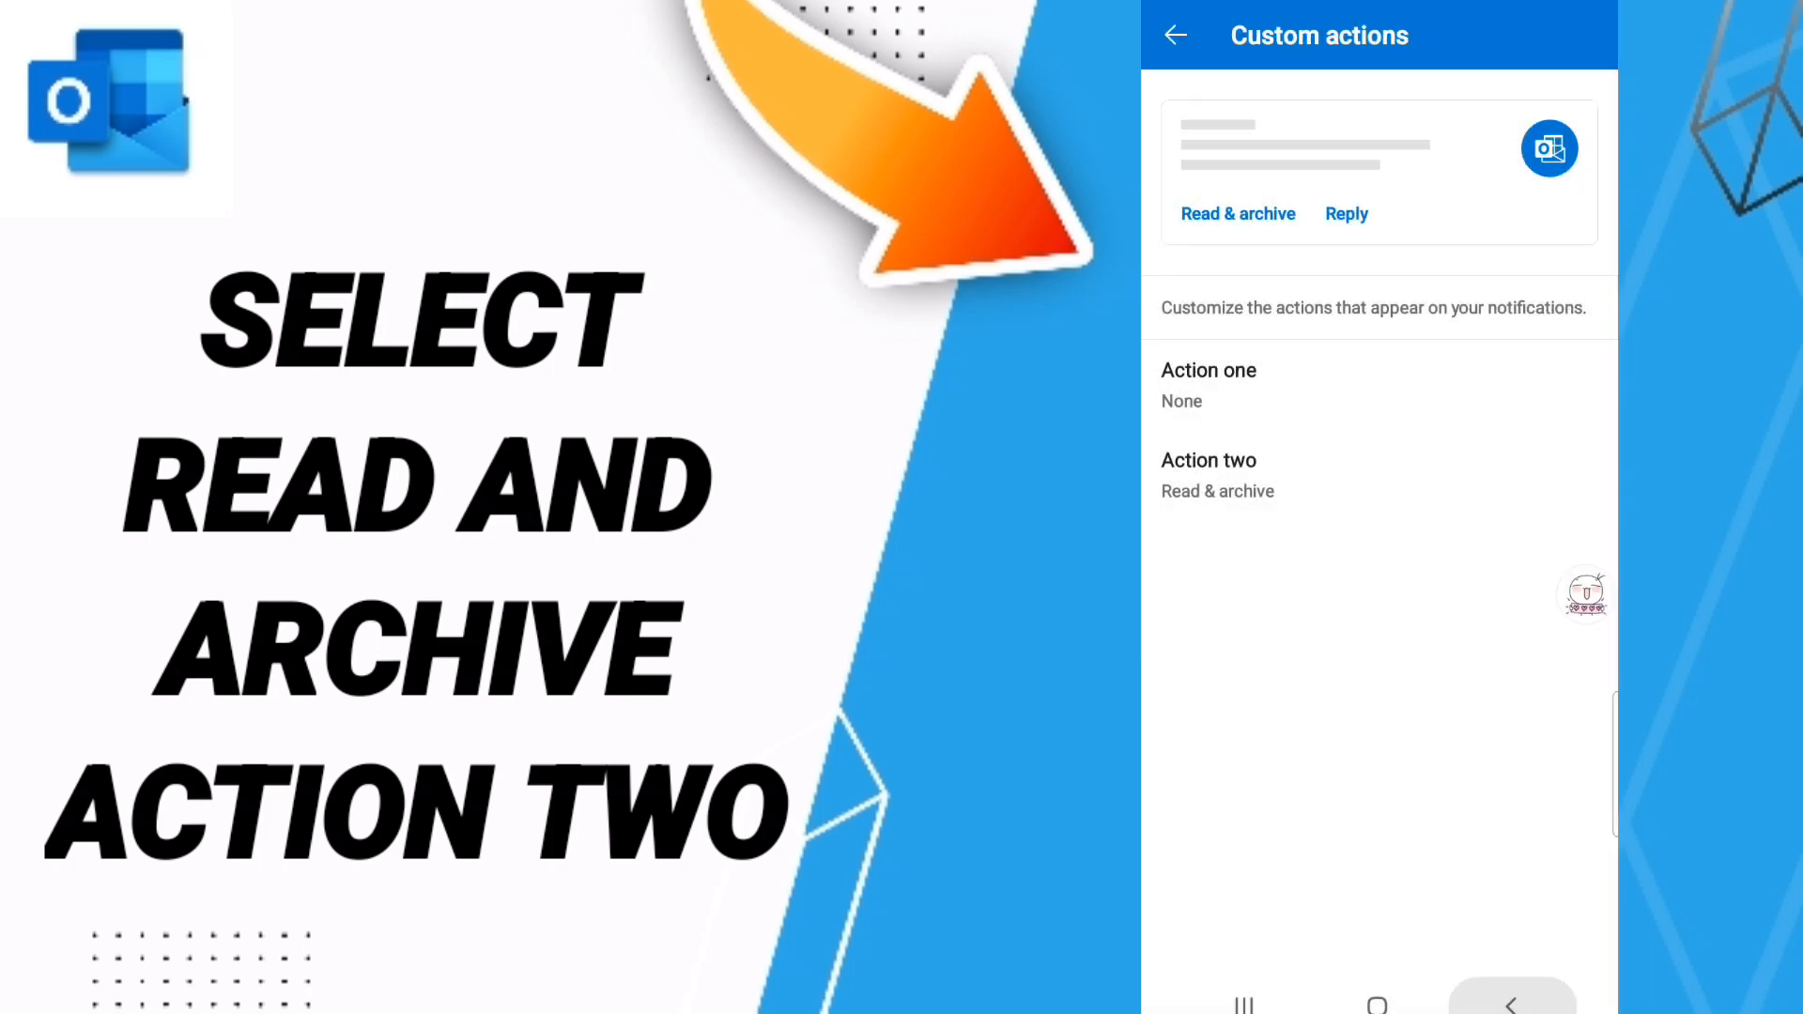